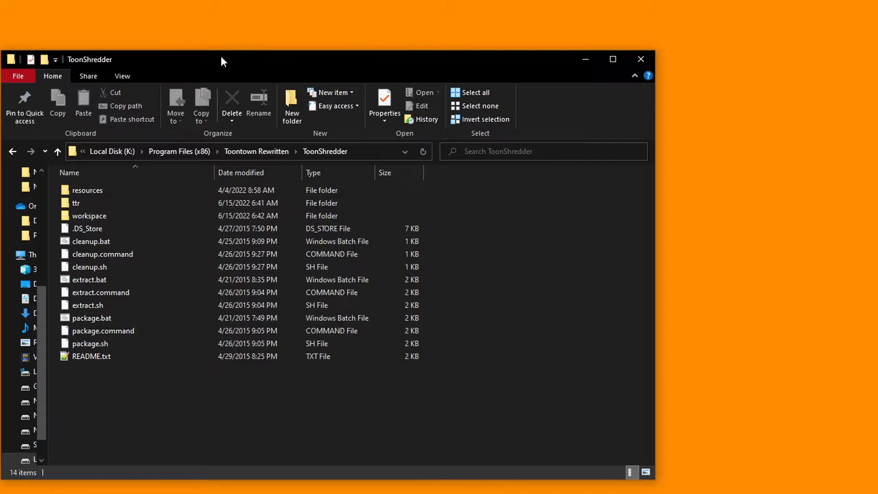
Step: Pin the desktop content pack folder to Quick access from its context menu
right_click(442, 269)
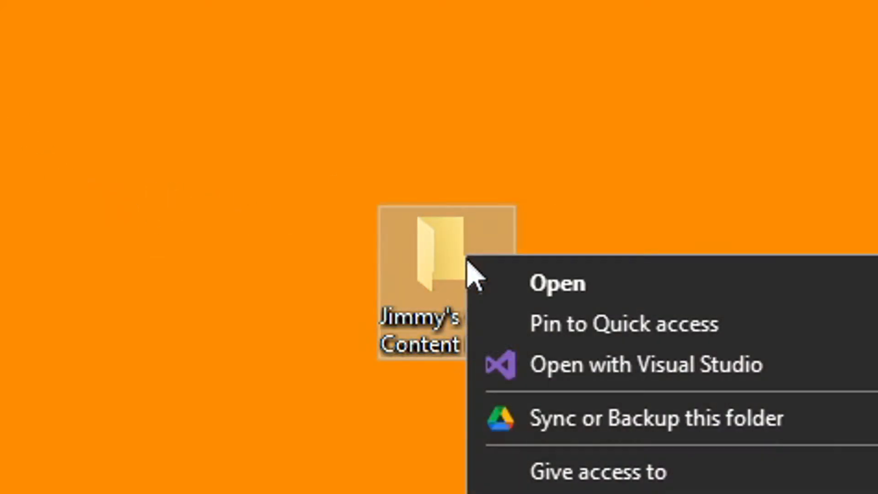
mouse_move(502, 333)
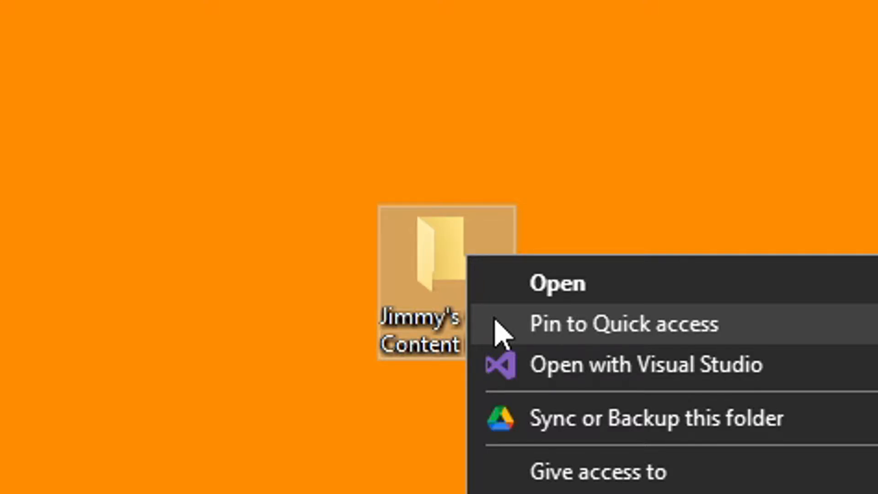
left_click(556, 284)
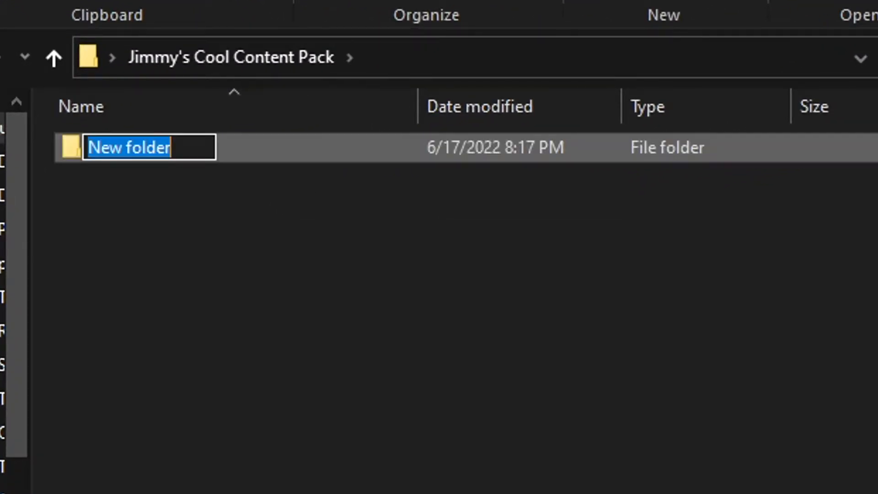
Step: Name the new folder Workspace and begin adding a second folder for Archive
type("Workspace")
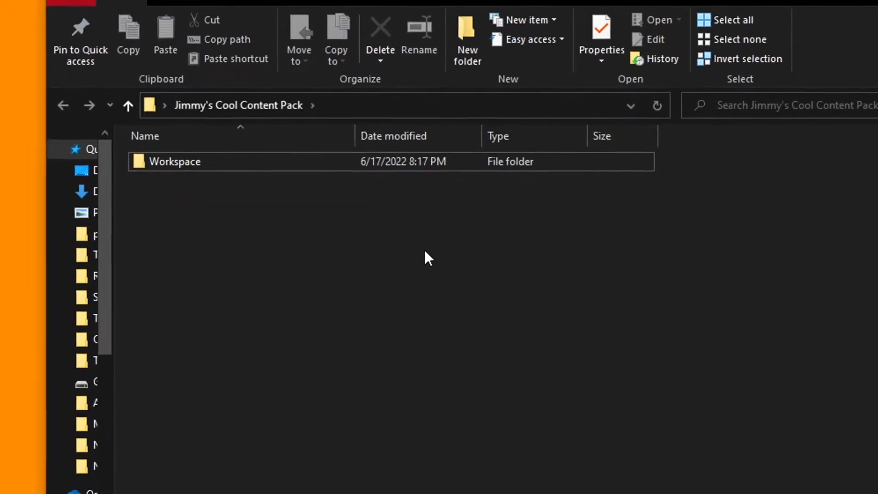
right_click(427, 257)
type("Archive")
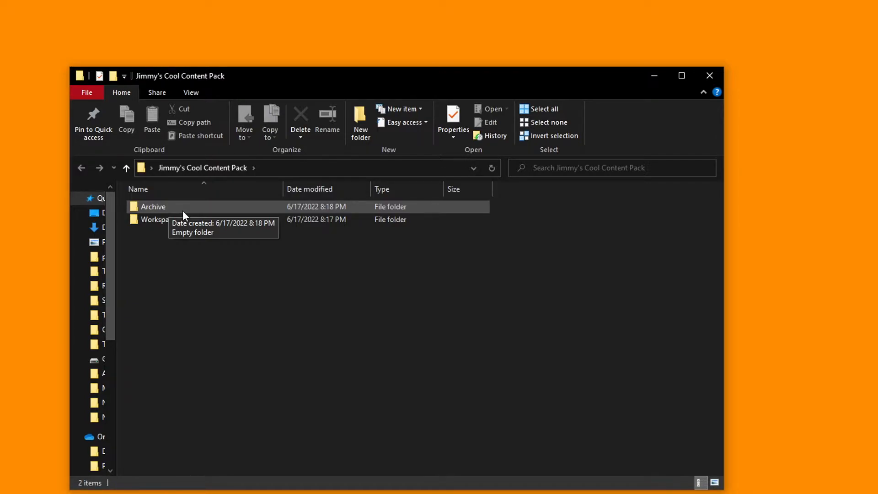
Step: Create a new folder in empty space of the content pack for Vanilla
right_click(192, 300)
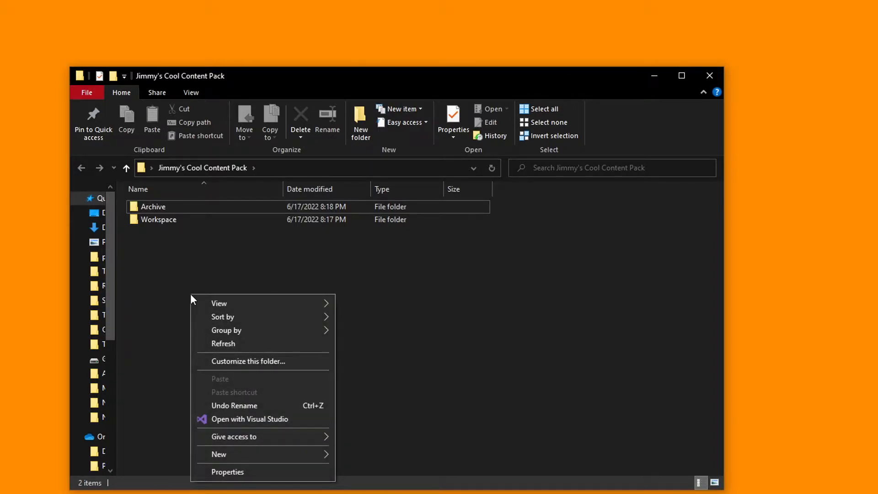
mouse_move(265, 455)
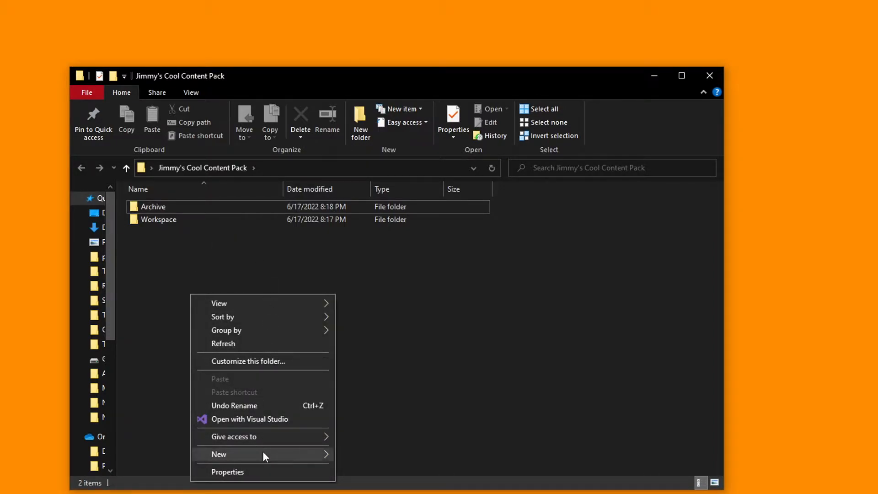
left_click(218, 455)
type("Vanilla")
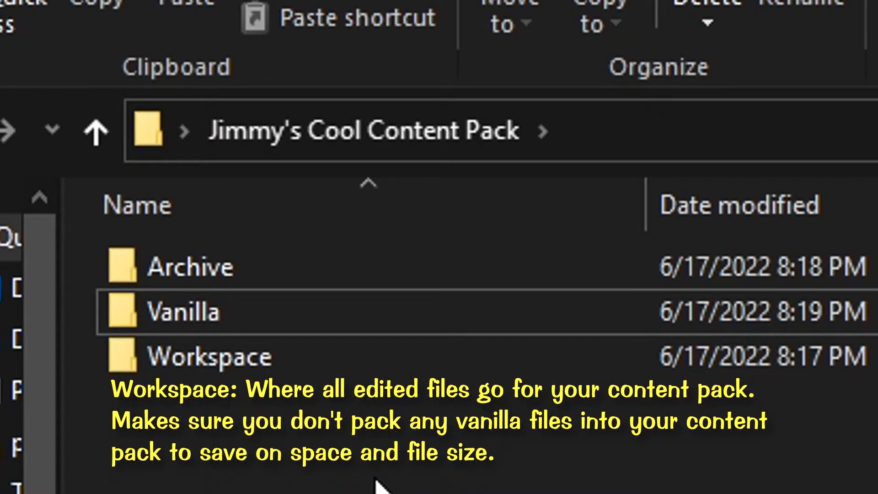
mouse_move(437, 202)
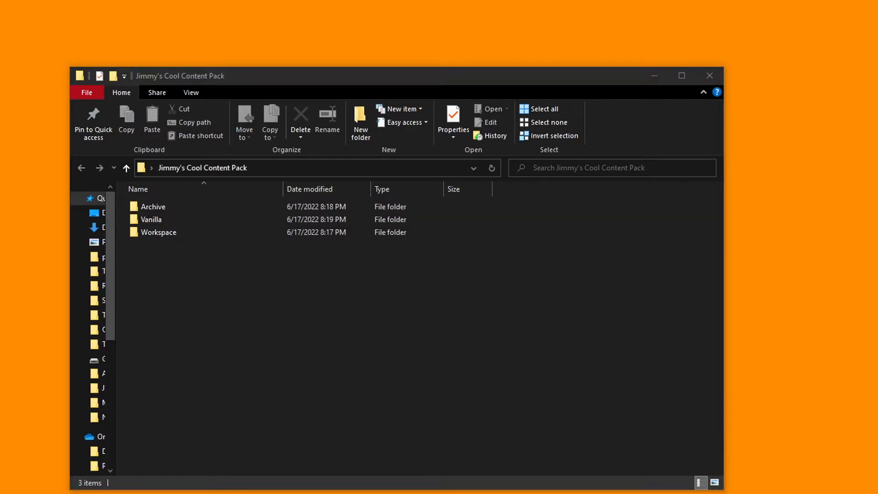
mouse_move(87, 220)
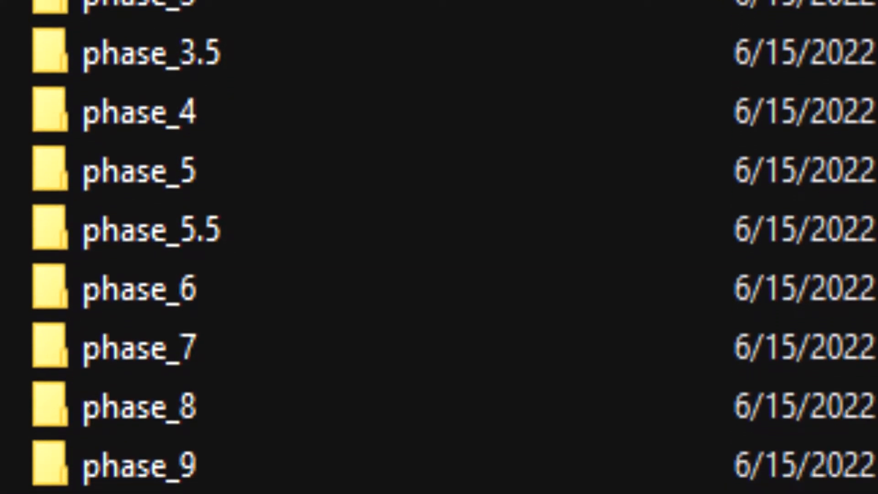
Step: Scroll through the vanilla phase folders to review what Workspace needs
scroll("down", 3)
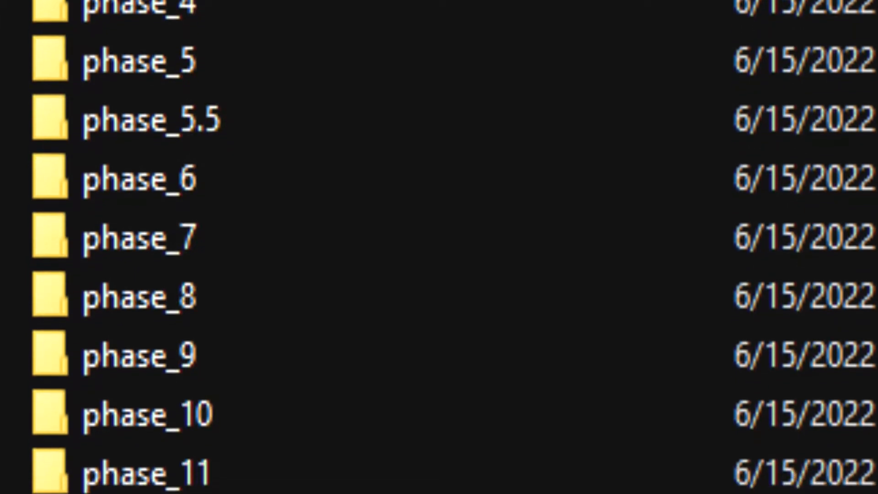
scroll("down", 3)
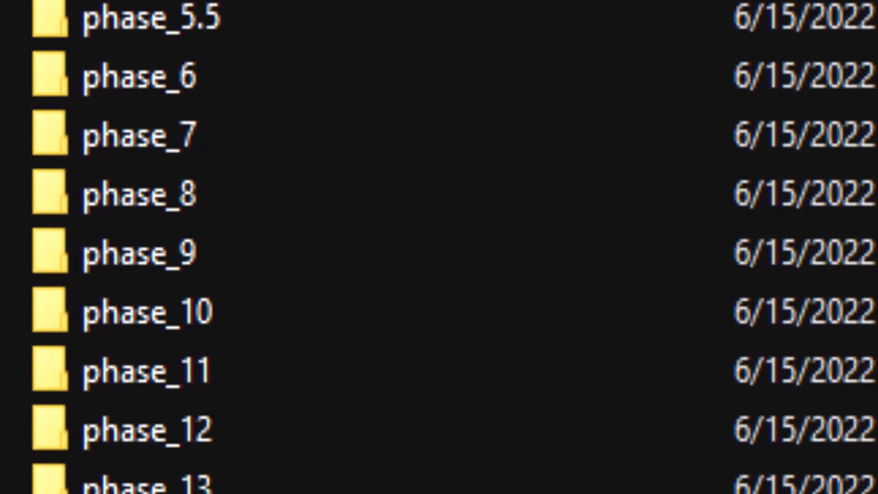
scroll("down", 3)
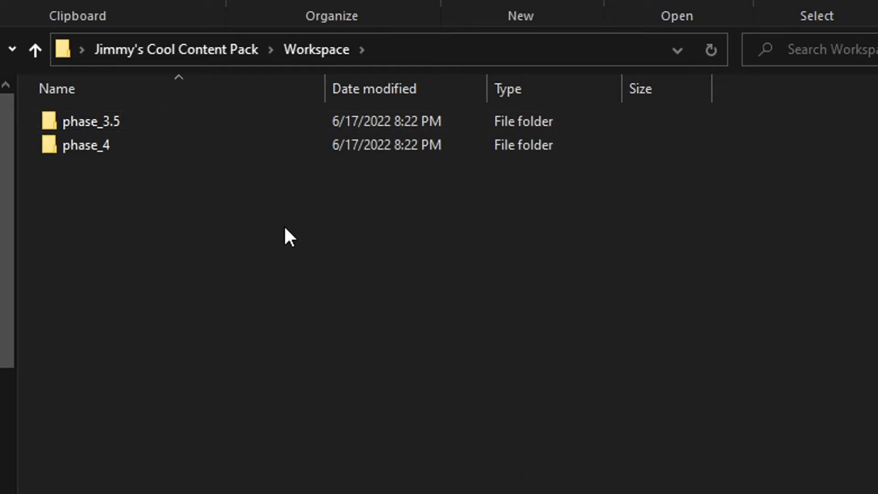
Step: Open phase_3.5, try folder names audio and model, and create maps in phase_4
left_click(92, 122)
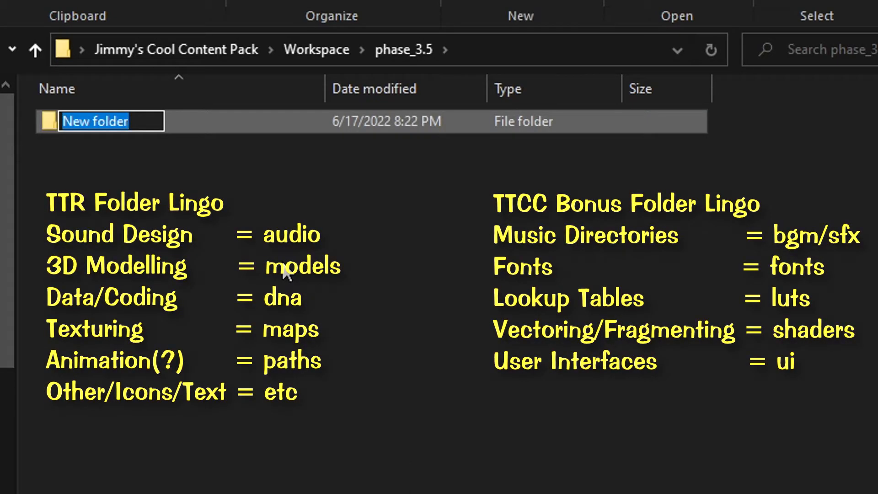
type("au")
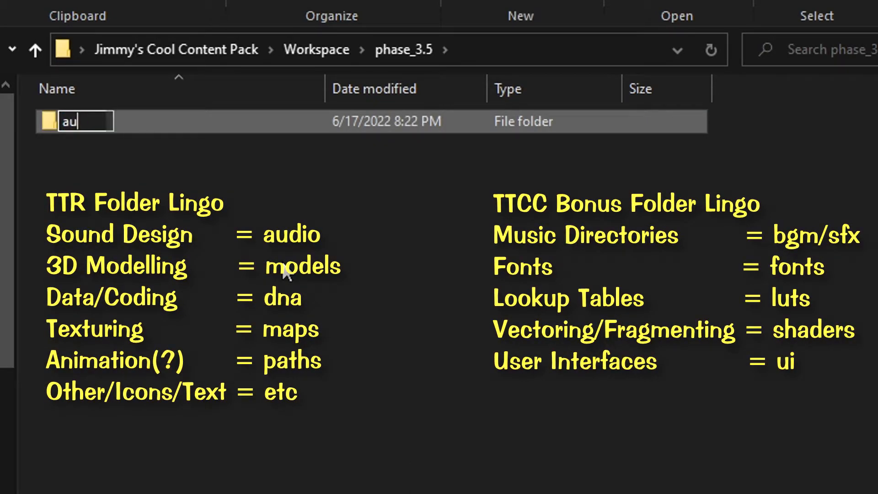
type("dio")
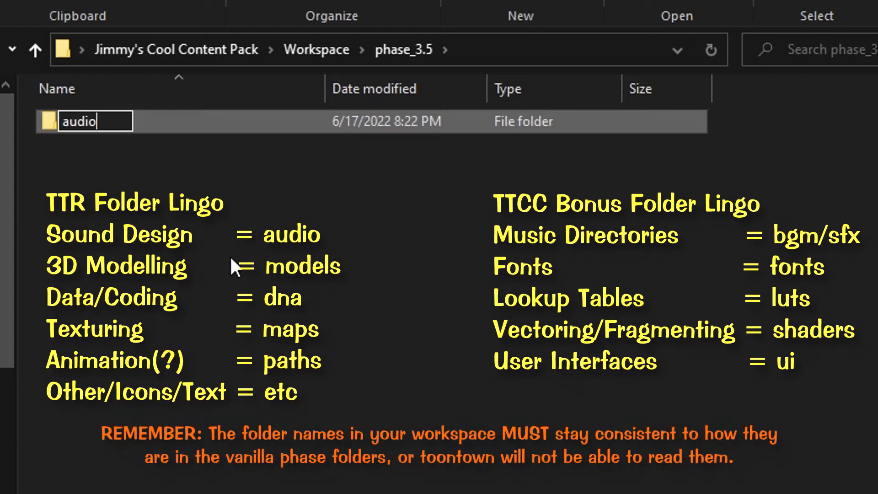
key("backspace")
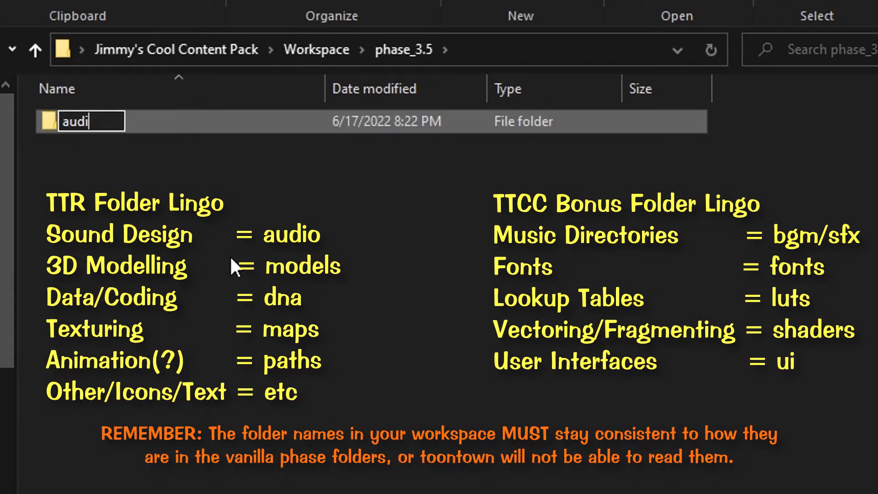
type("model")
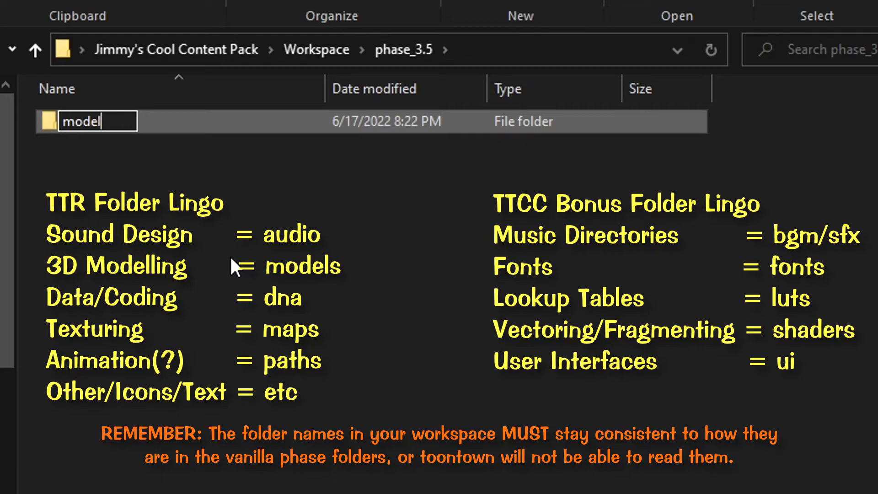
key("ctrl+a")
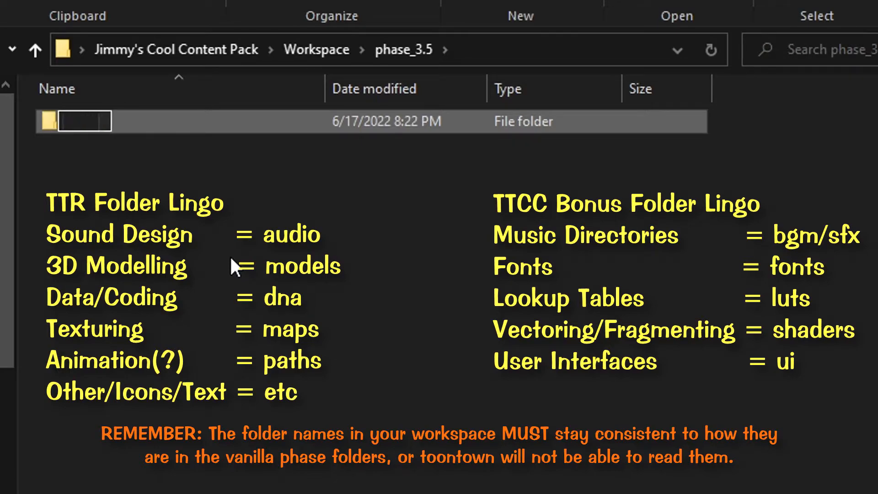
type("maps")
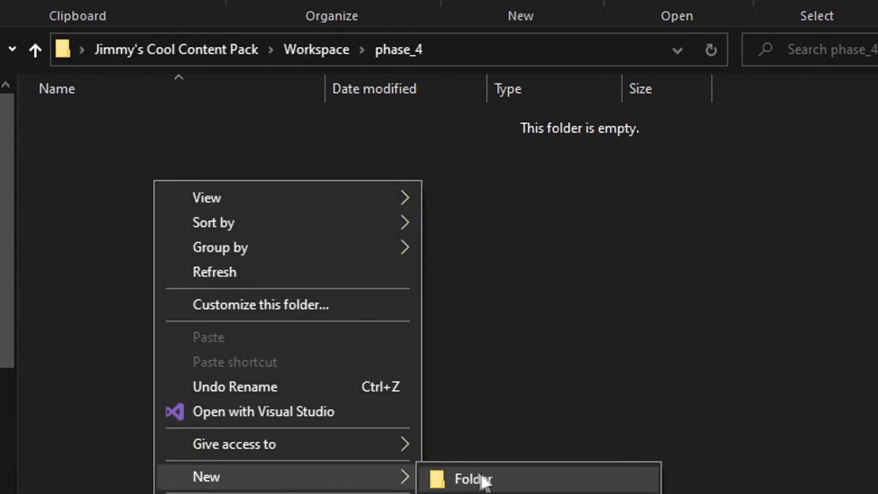
left_click(473, 479)
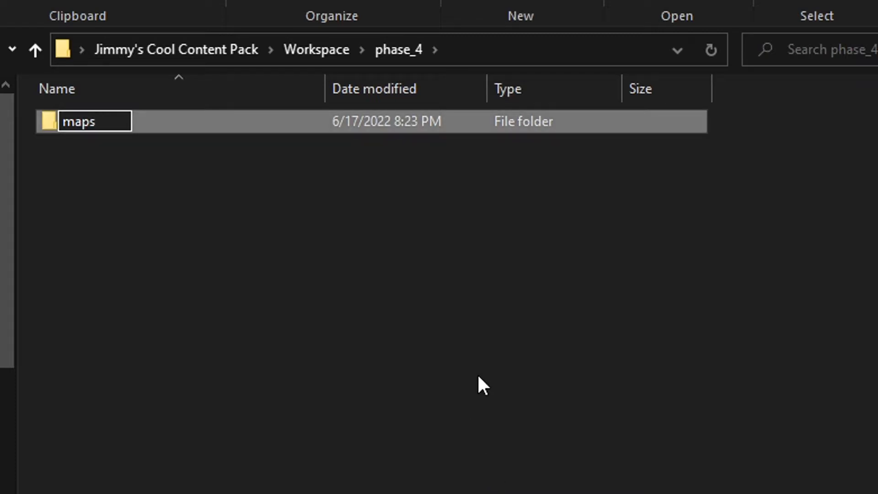
left_click(35, 49)
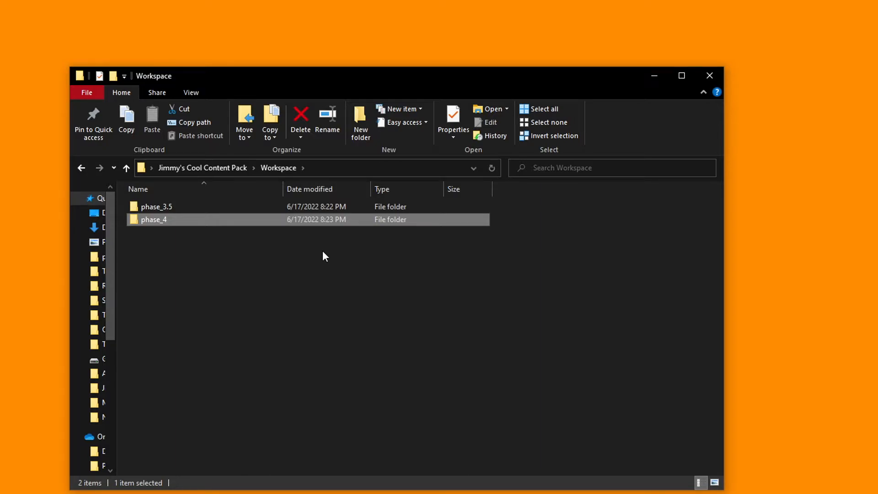
left_click(416, 322)
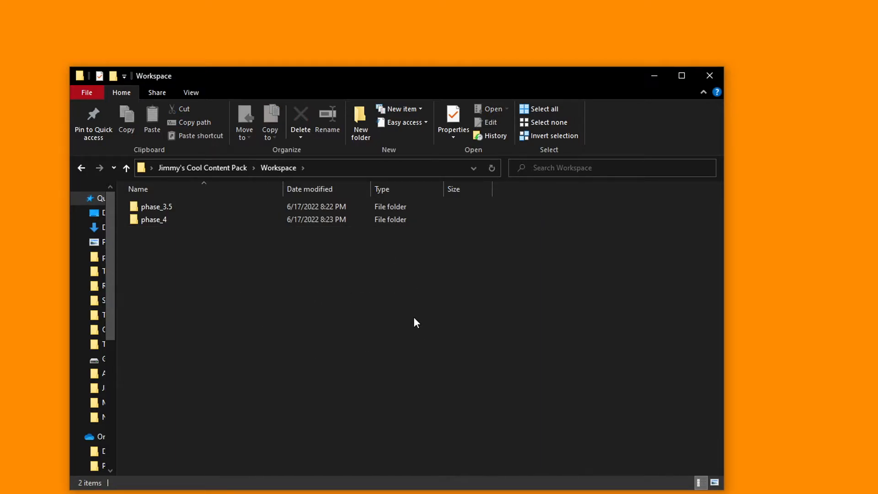
mouse_move(425, 316)
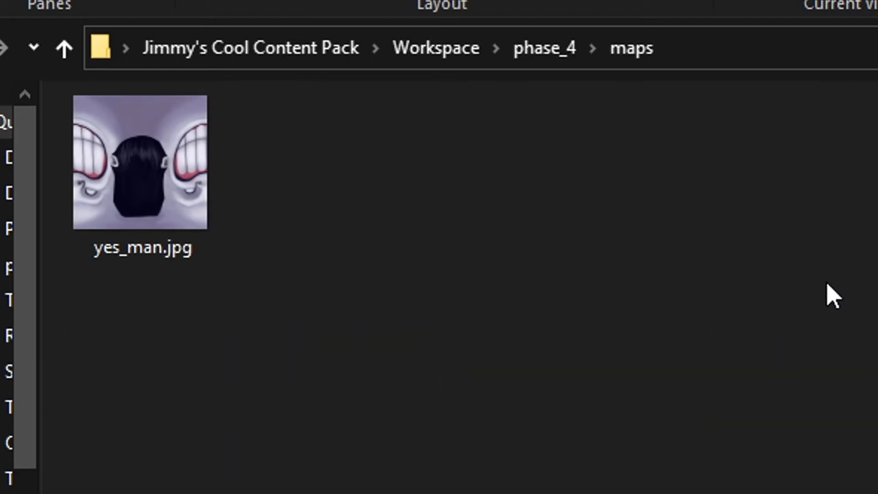
mouse_move(617, 393)
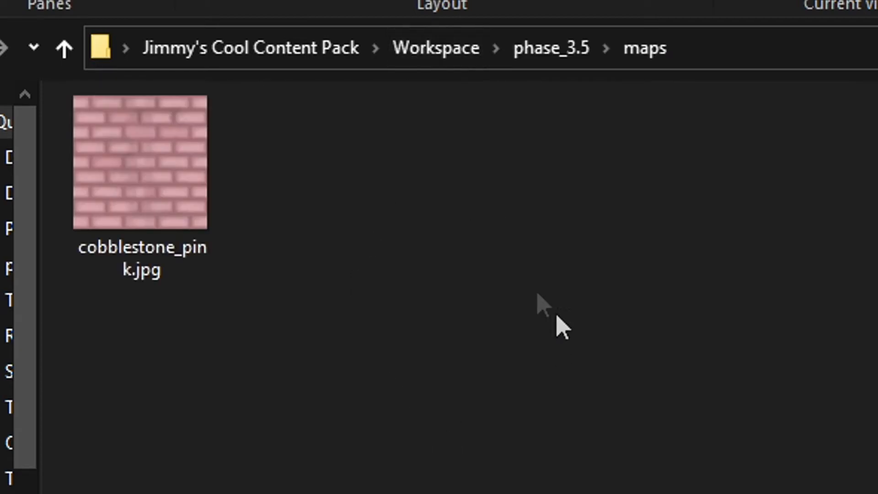
mouse_move(347, 342)
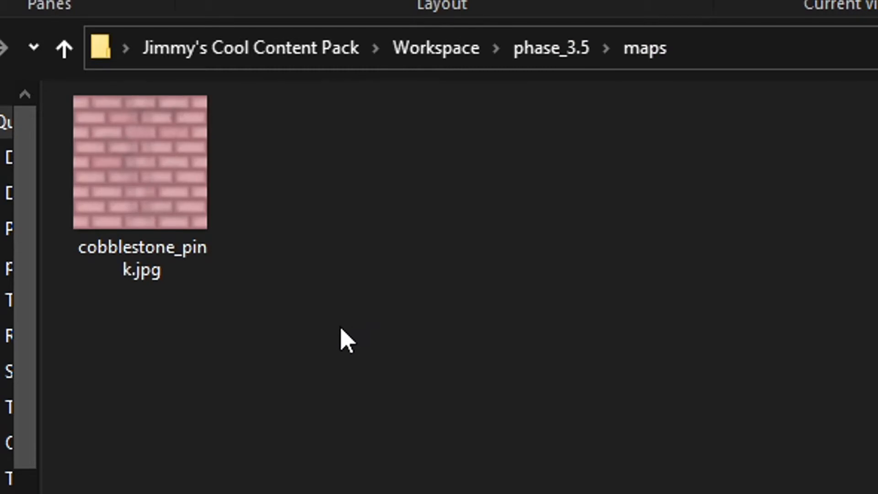
mouse_move(474, 332)
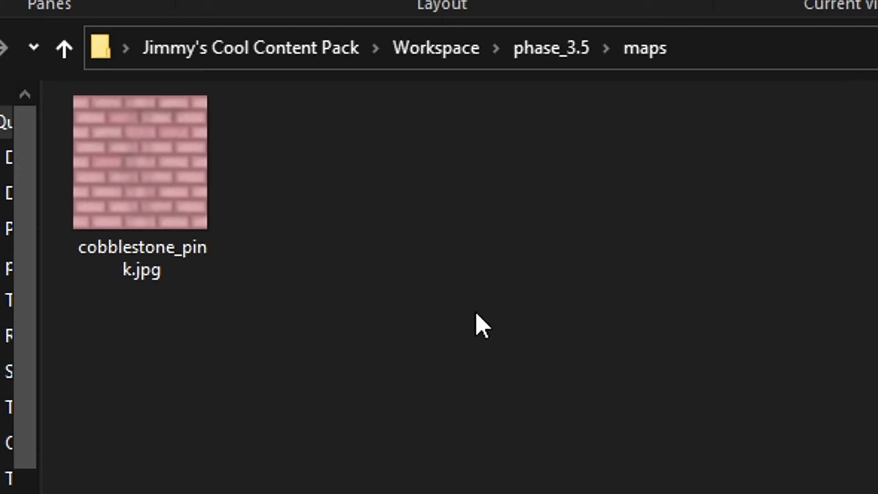
mouse_move(510, 344)
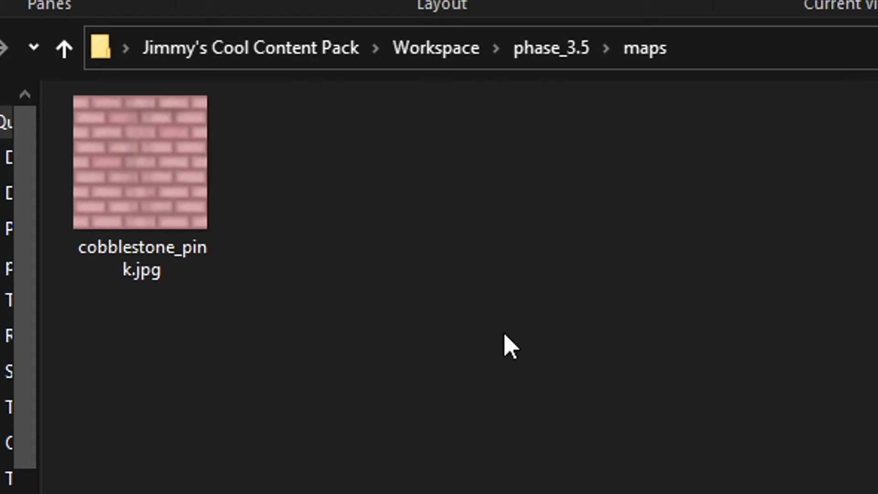
mouse_move(512, 347)
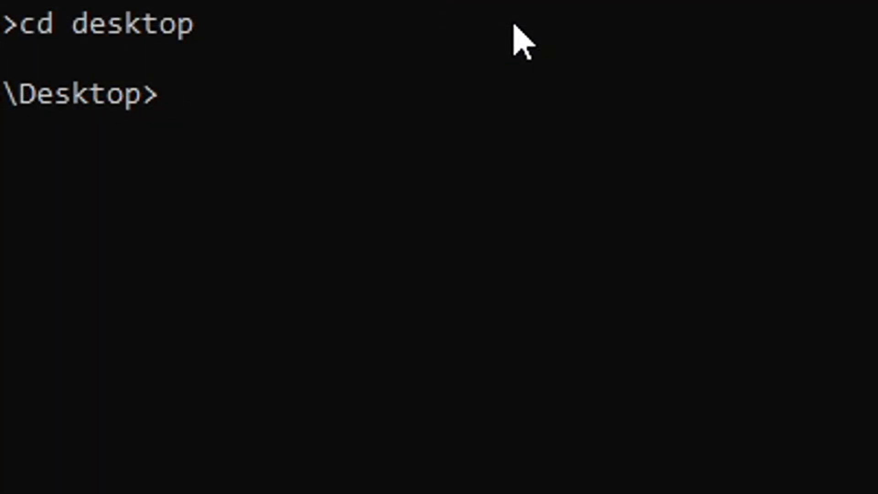
Step: Change directory into Jimmy's Cool Content Pack
type("cd")
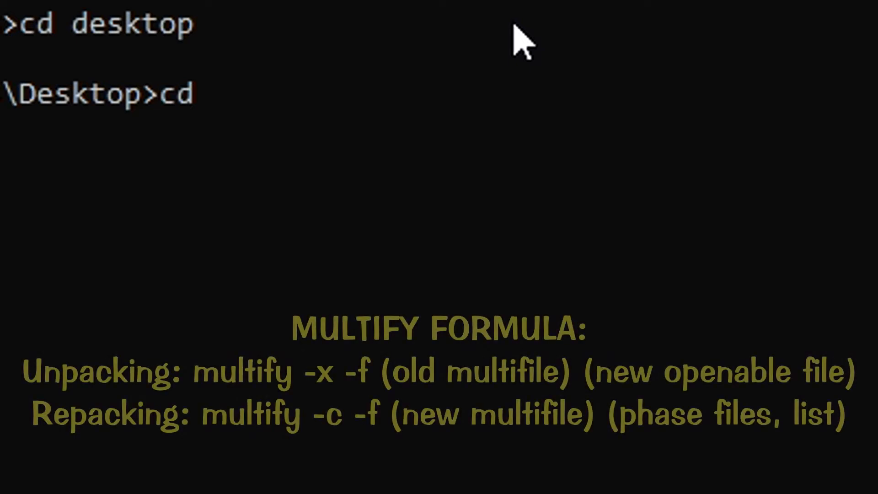
type("\"H")
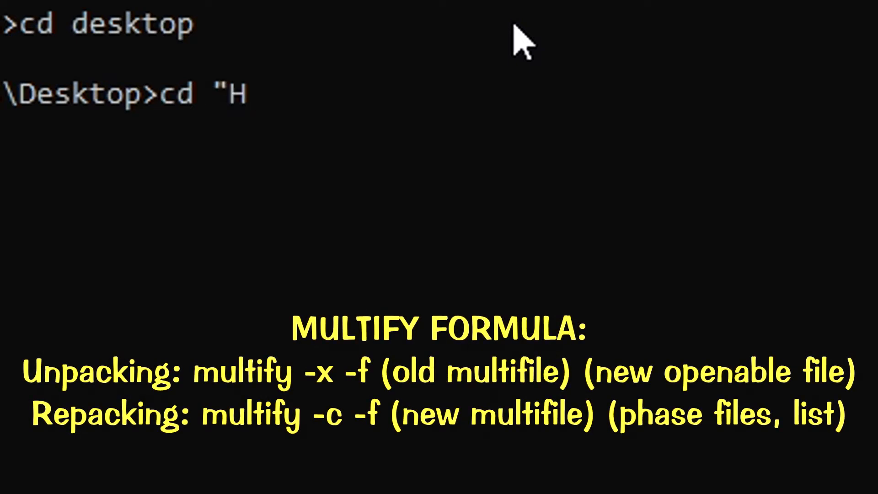
type("immy's C")
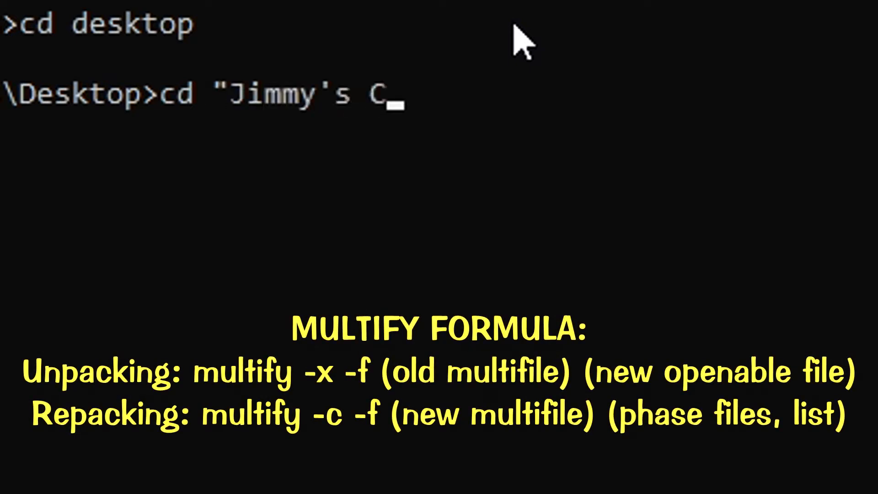
type("ool Content Pack")
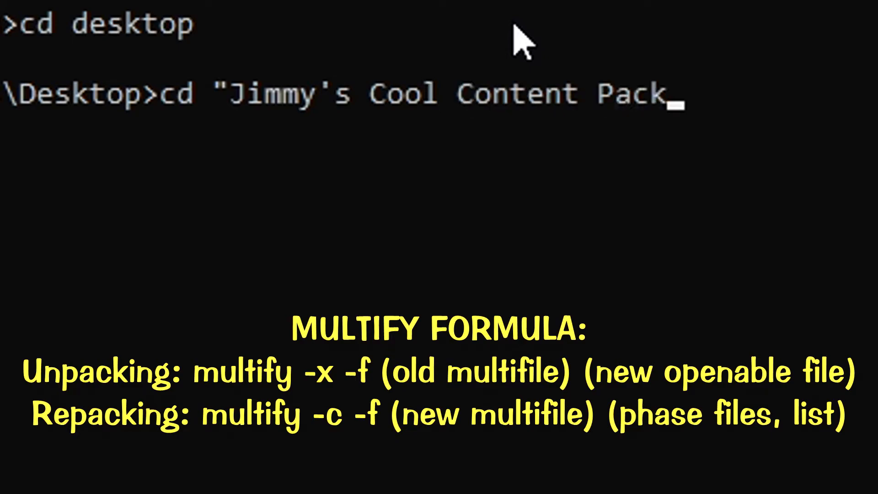
key("Return")
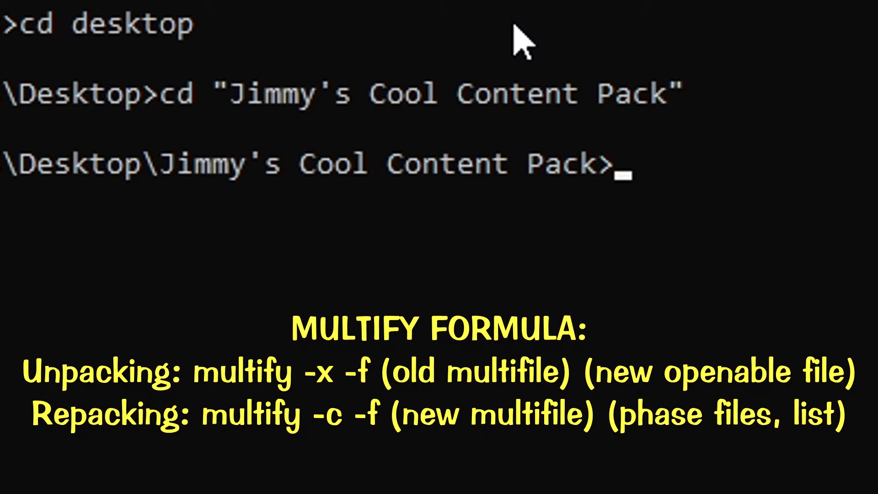
Step: Move into the Workspace folder and start the multify -c -f command
type("cd workspace")
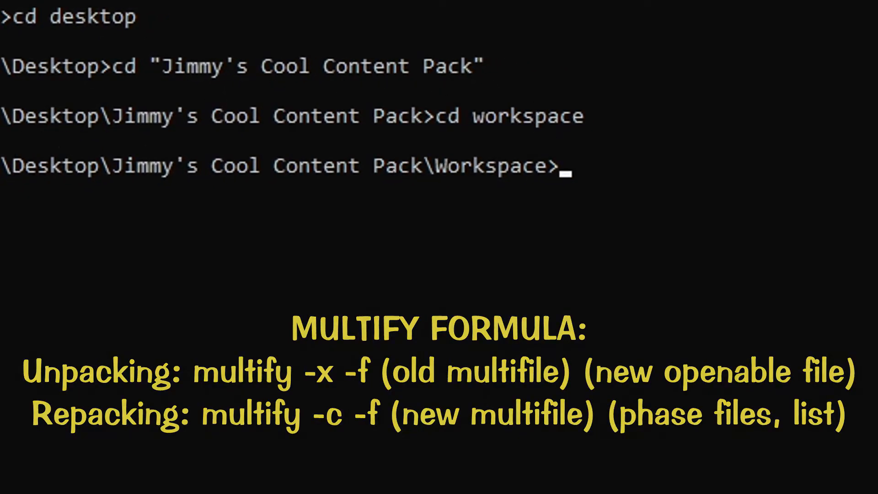
type("multify")
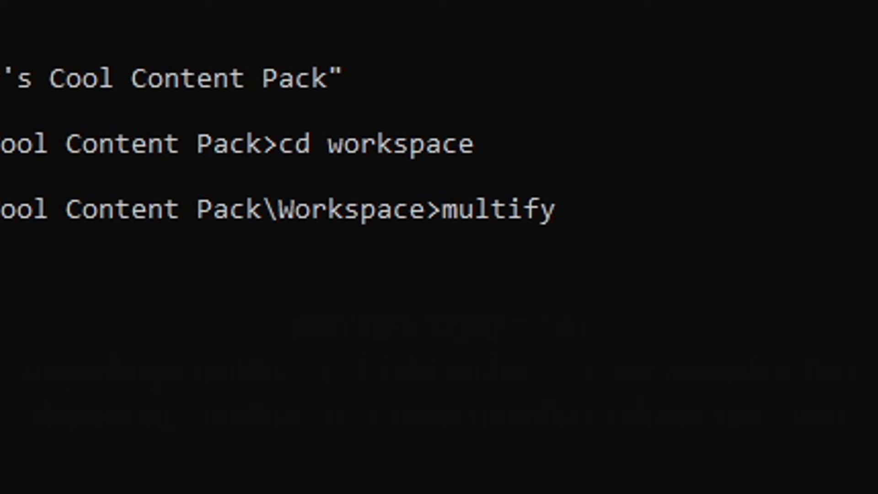
type("-c -")
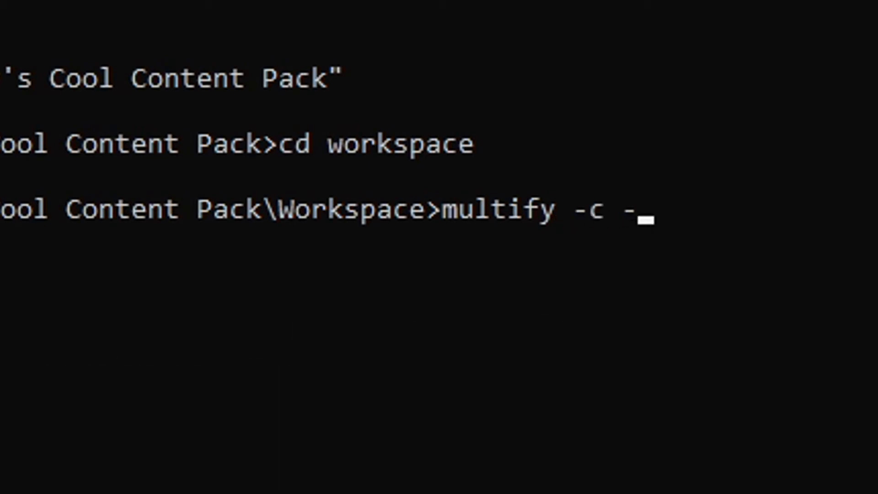
type("f")
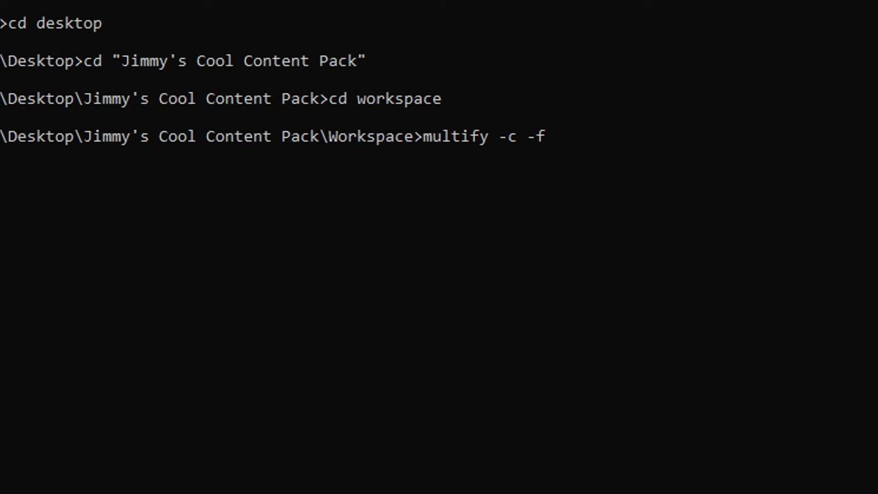
Step: Run multify -c -f Jimmy.mf phase_3.5 phase_4 to build the multifile
type("Ji")
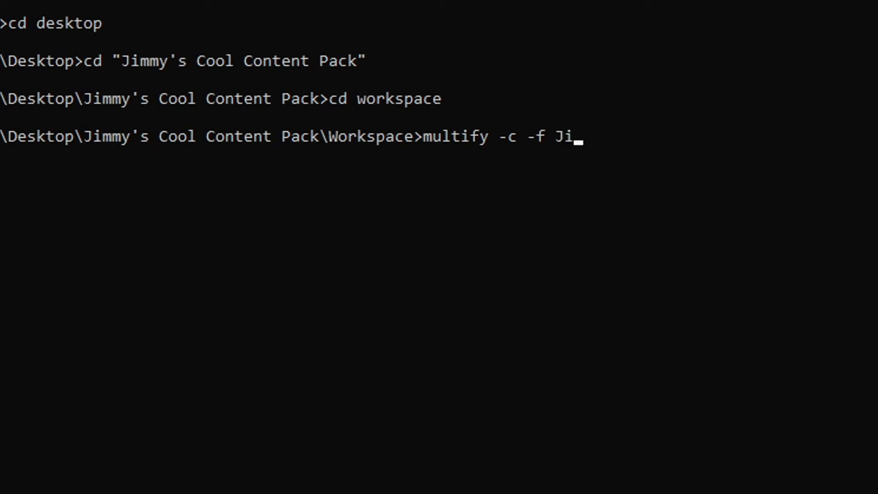
type("mmy.mf")
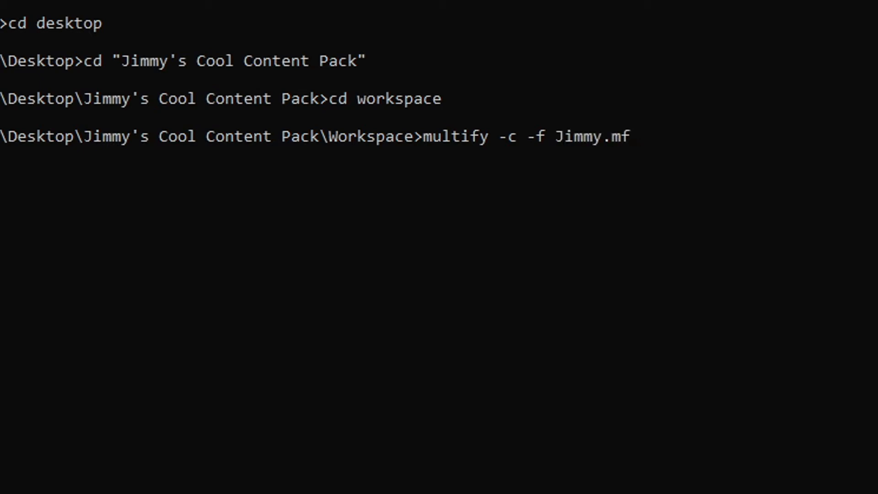
type("phase")
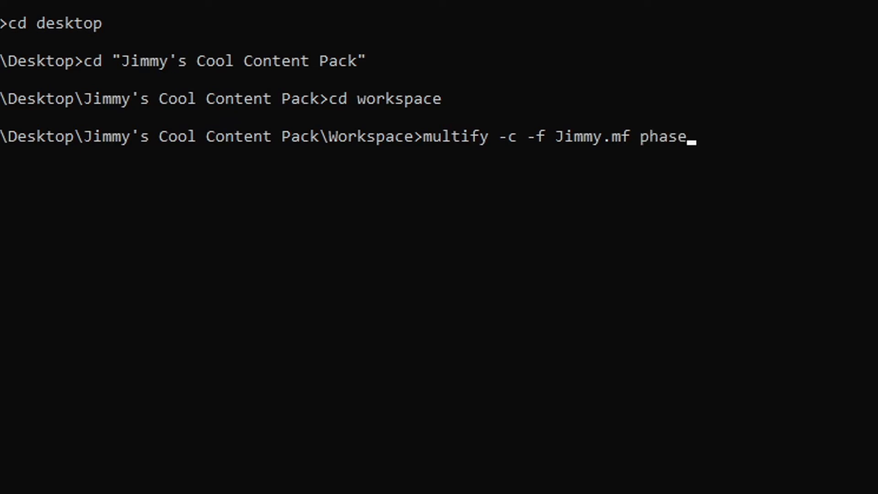
type("_3.5 ph")
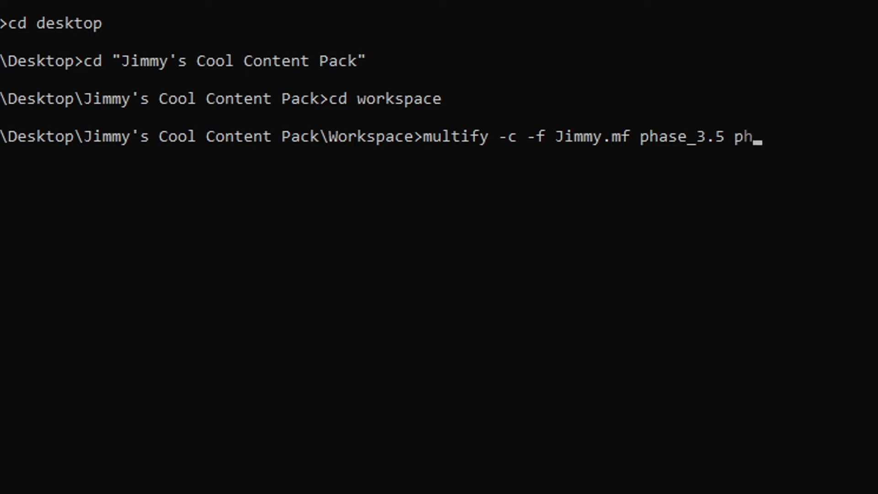
type("ase_4")
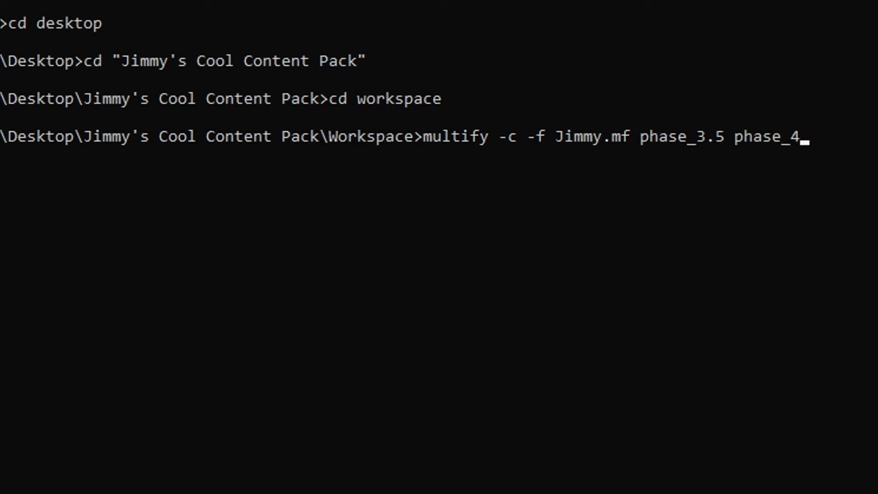
key("Return")
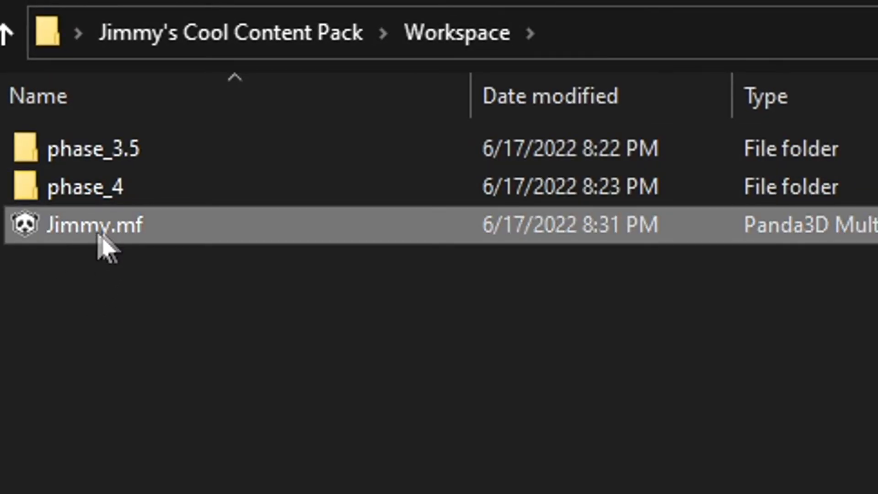
mouse_move(107, 314)
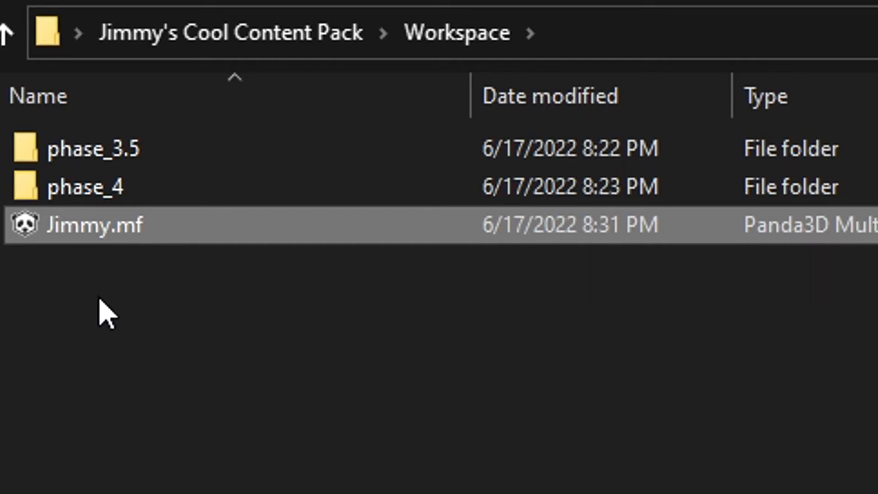
mouse_move(103, 316)
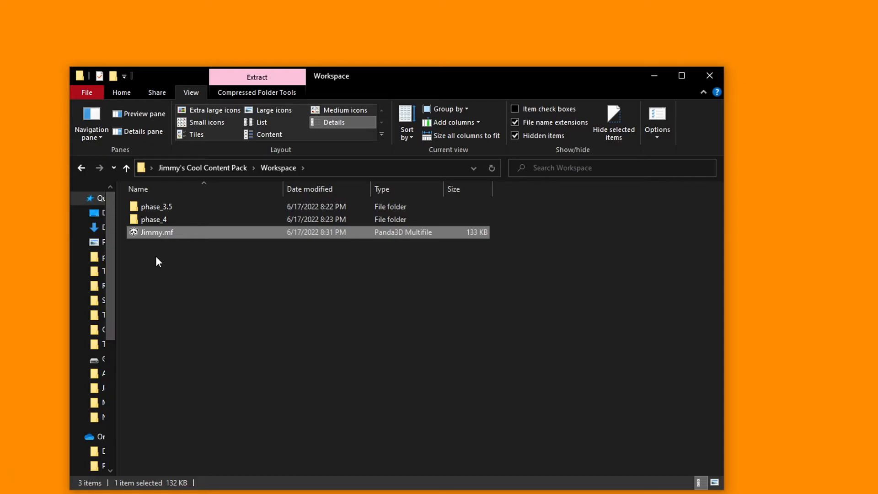
Step: Double-click in Workspace to confirm Jimmy.mf is a 133 KB Panda3D Multifile
double_click(157, 232)
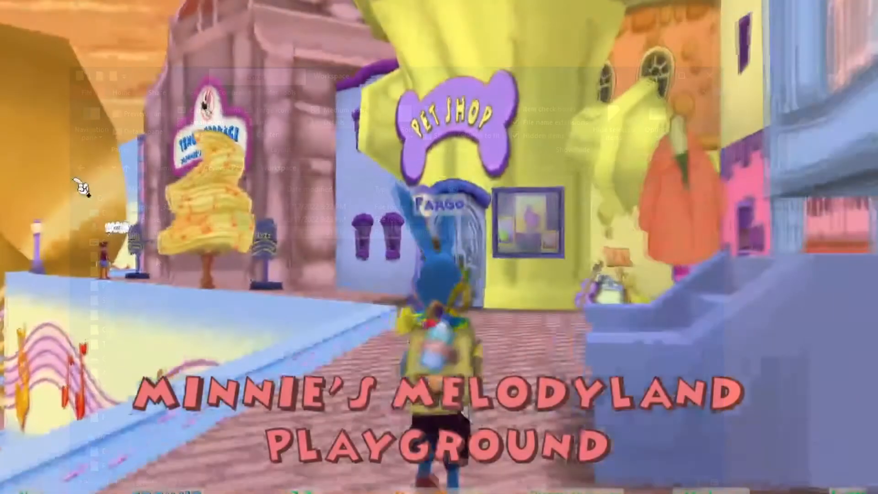